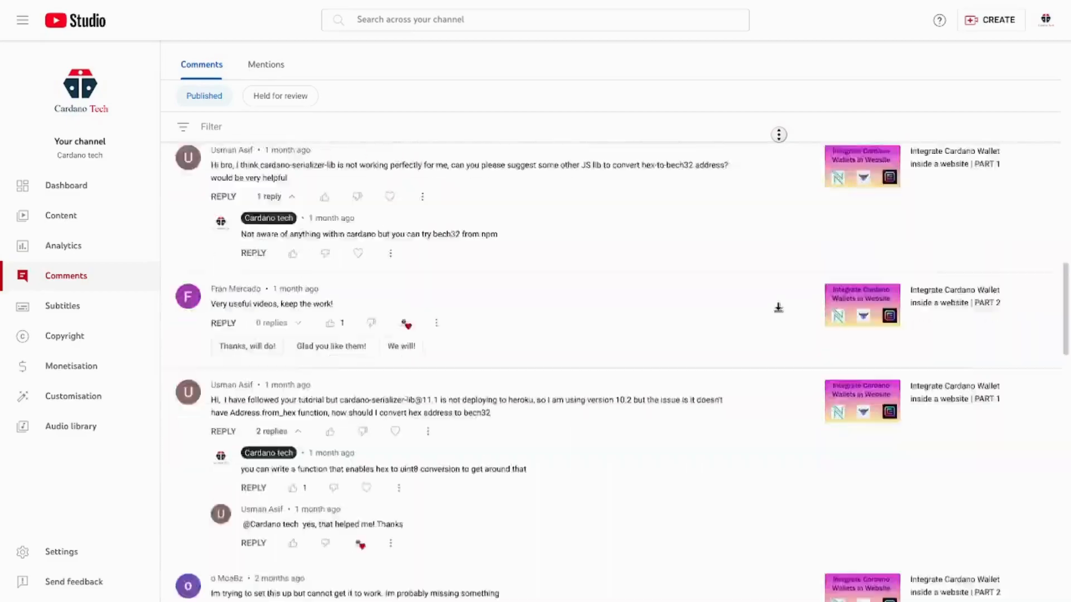
- Enable Developer Mode in Discord's Advanced user settings
scroll("down", 3)
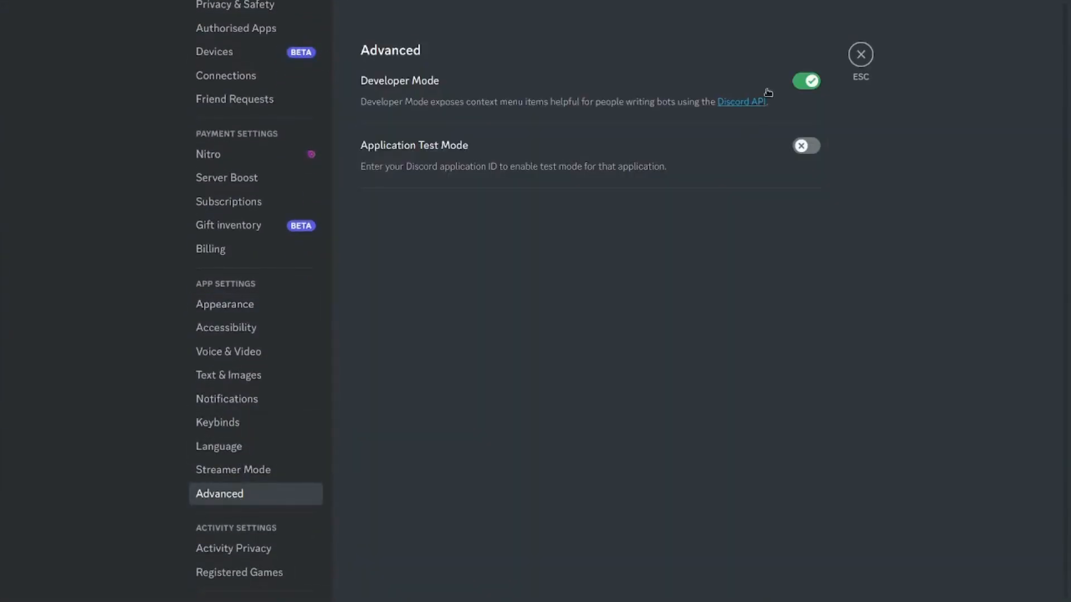
left_click(741, 101)
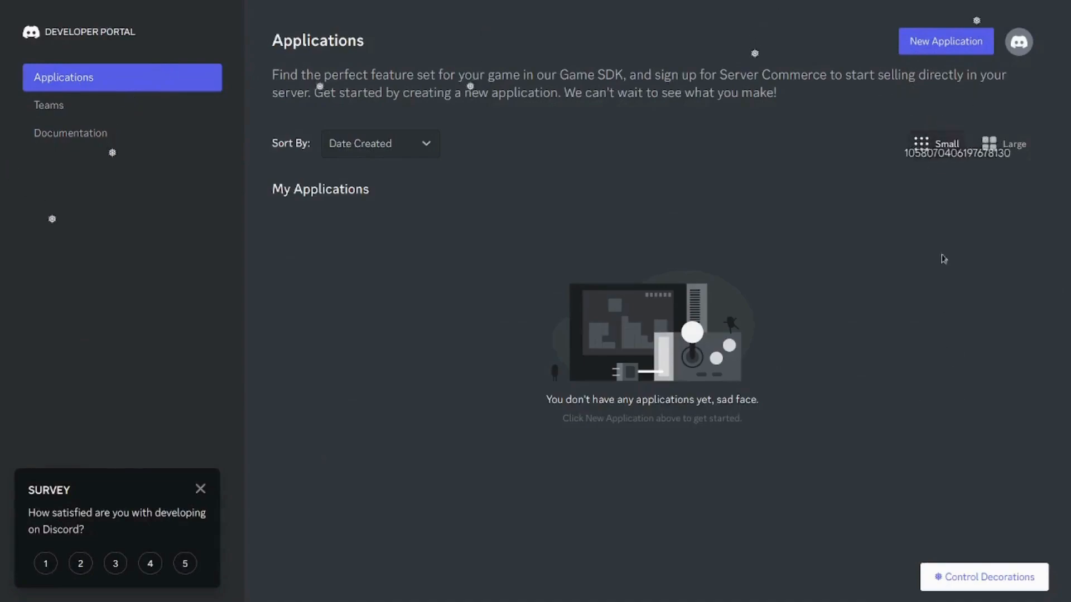
- Create a new application named discord_bot and agree to the developer terms
left_click(945, 41)
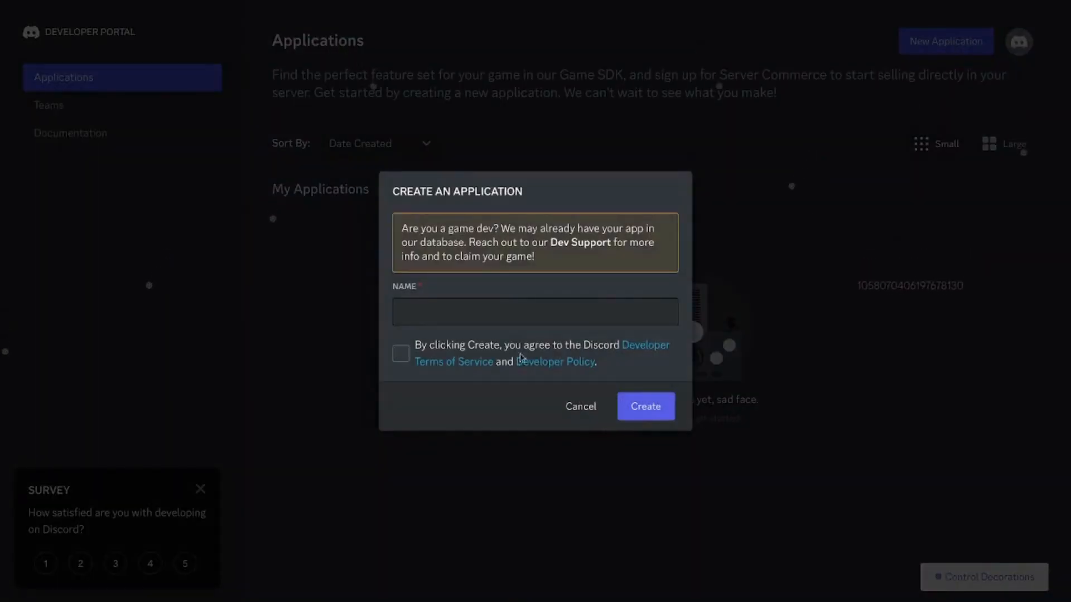
type("discord_bot")
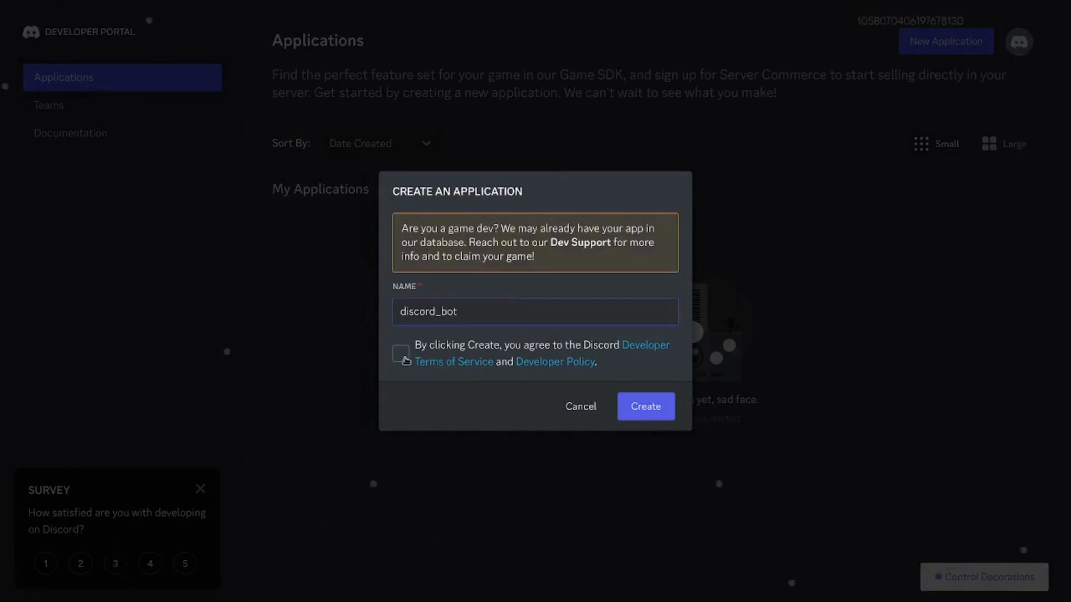
left_click(645, 406)
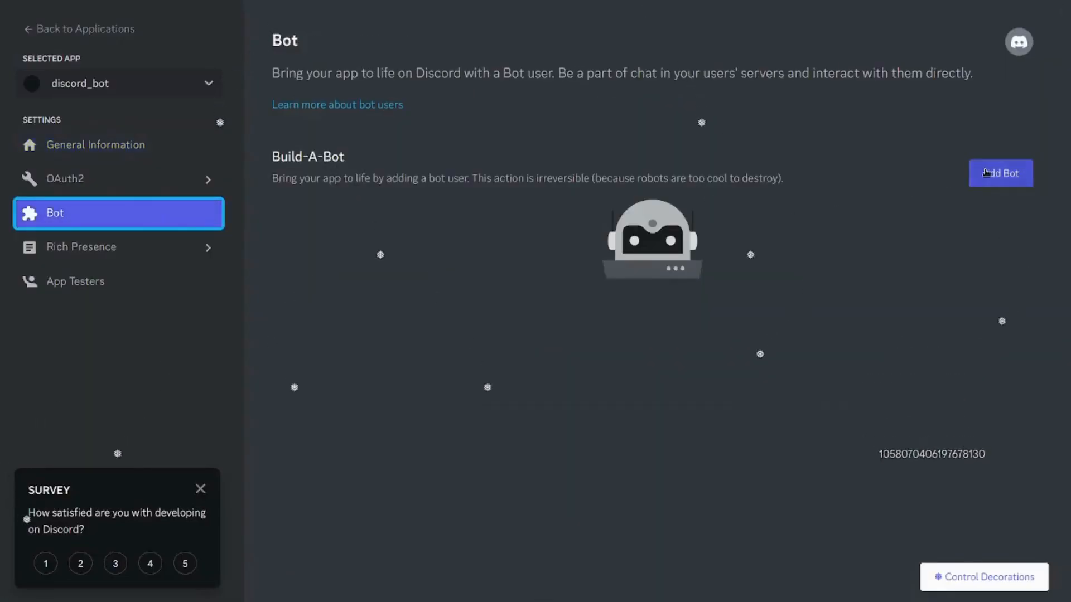
- Add a bot user to discord_bot with the Administrator permission ticked
left_click(999, 173)
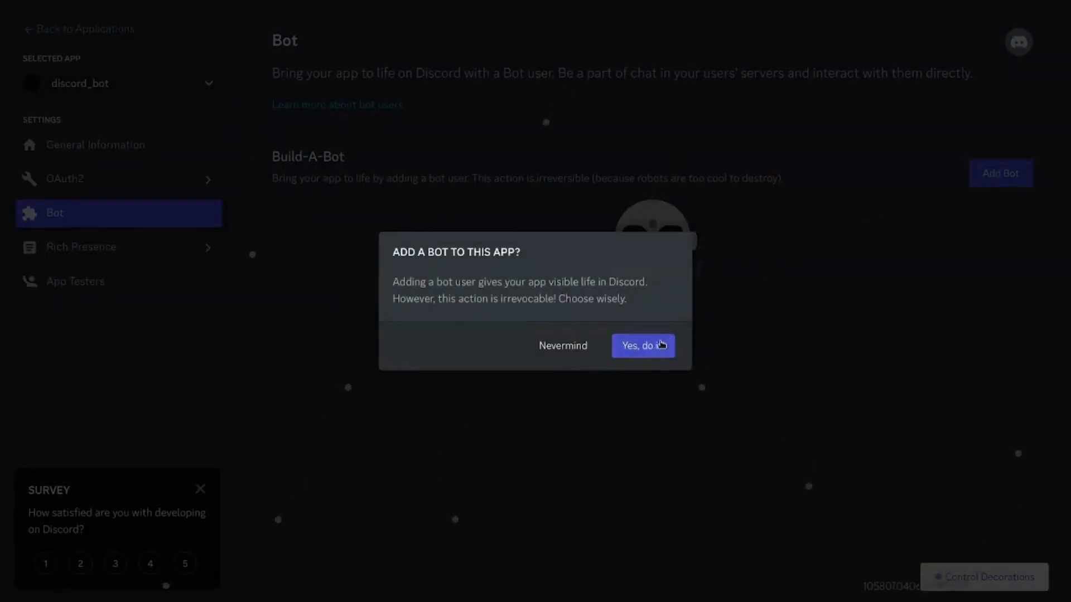
left_click(642, 345)
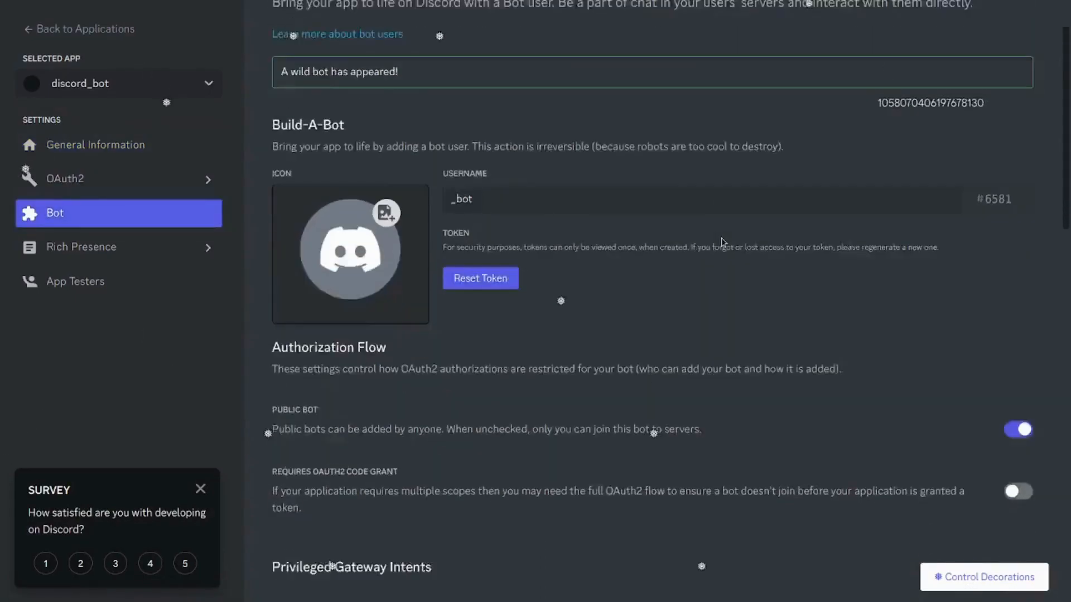
scroll("down", 3)
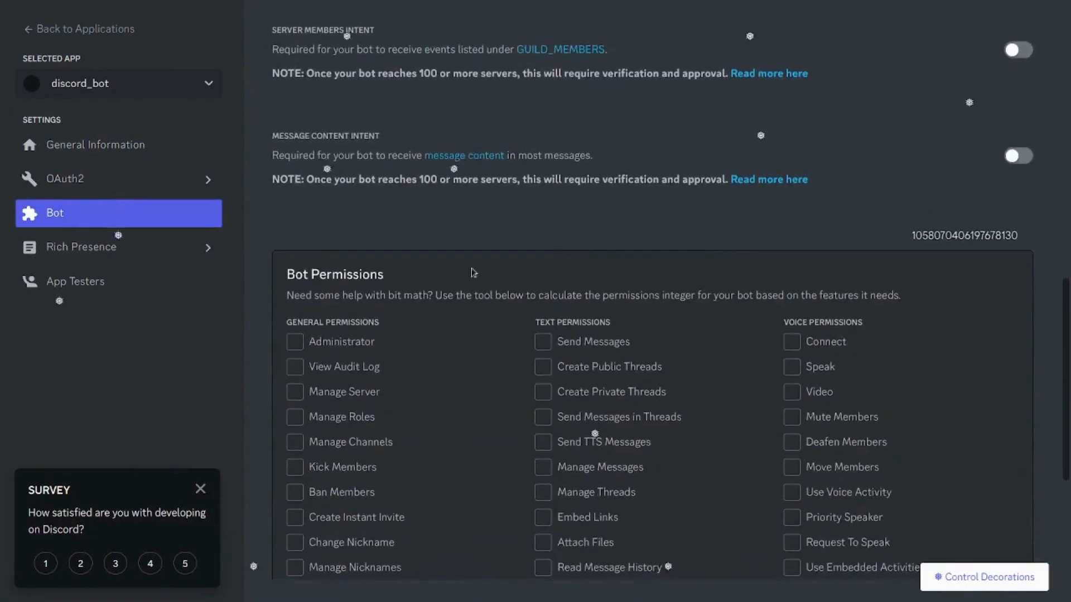
left_click(294, 156)
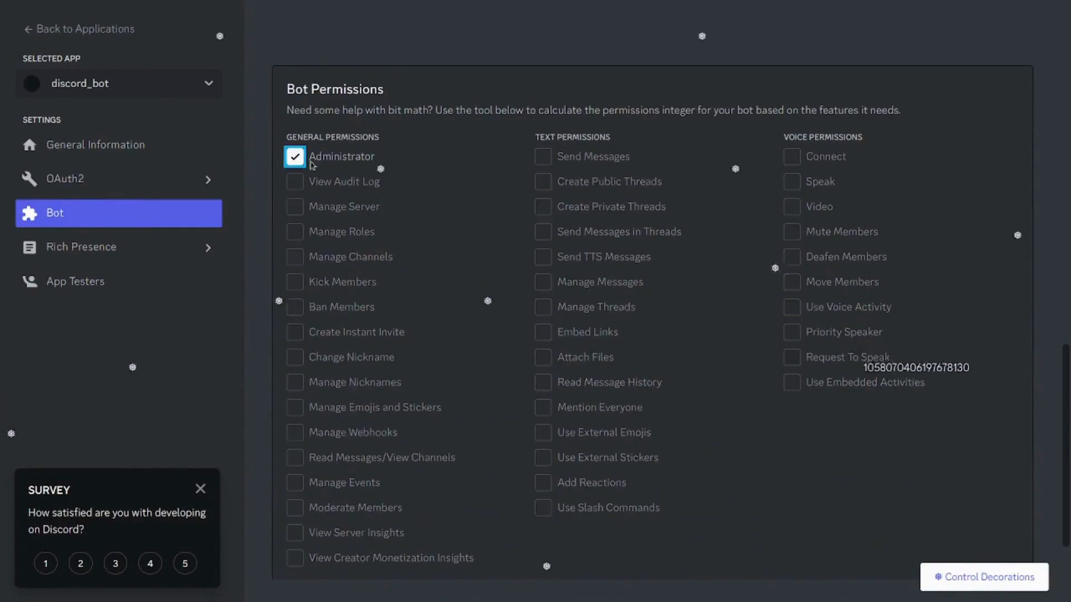
left_click(95, 144)
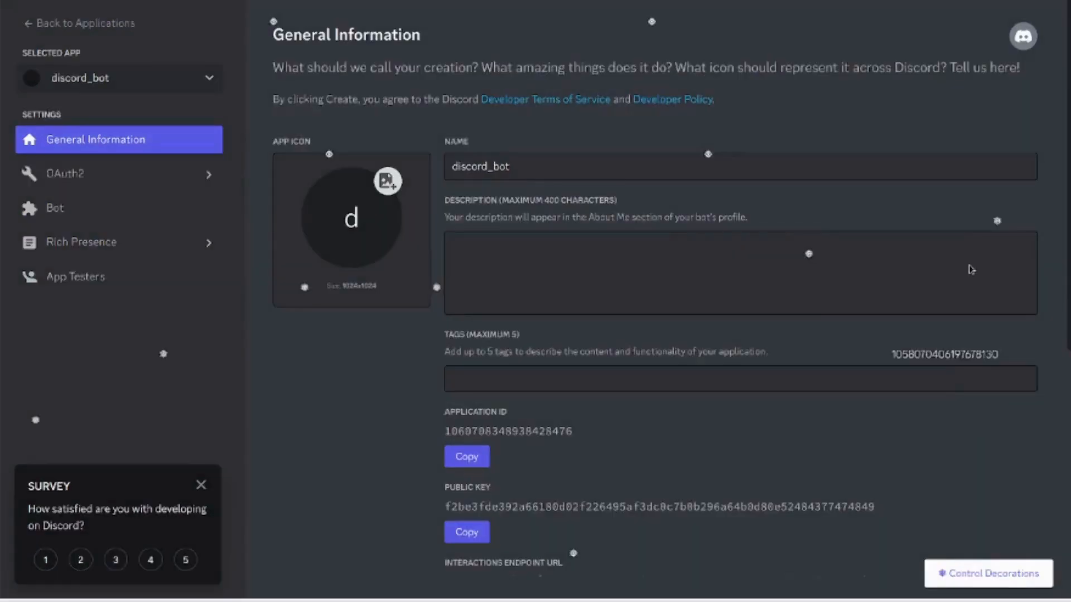
- Generate an OAuth2 invite URL with bot scope and Administrator permission and copy it
scroll("down", 3)
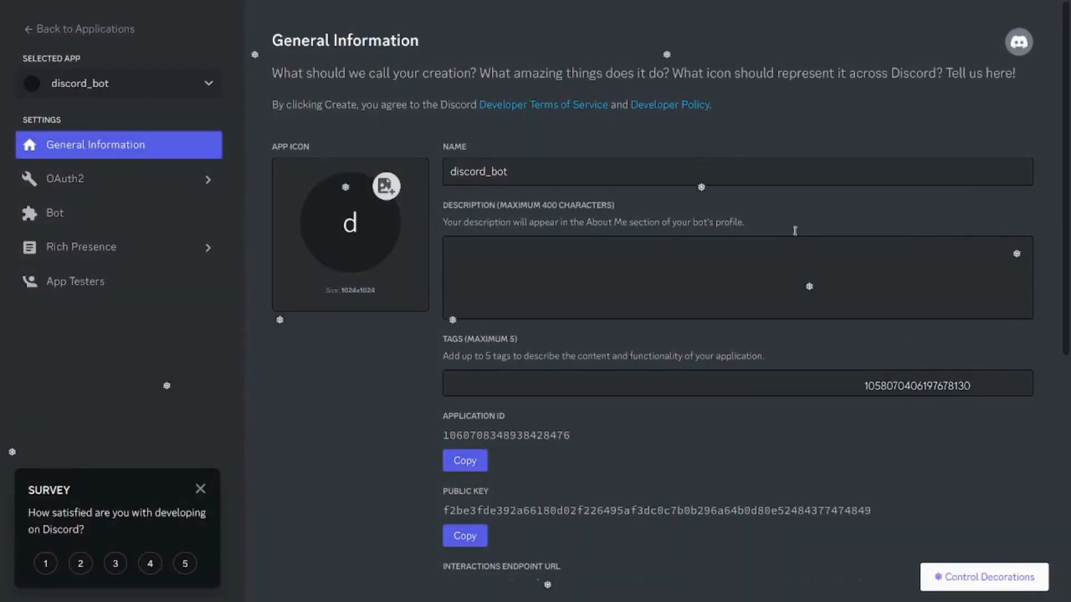
left_click(65, 178)
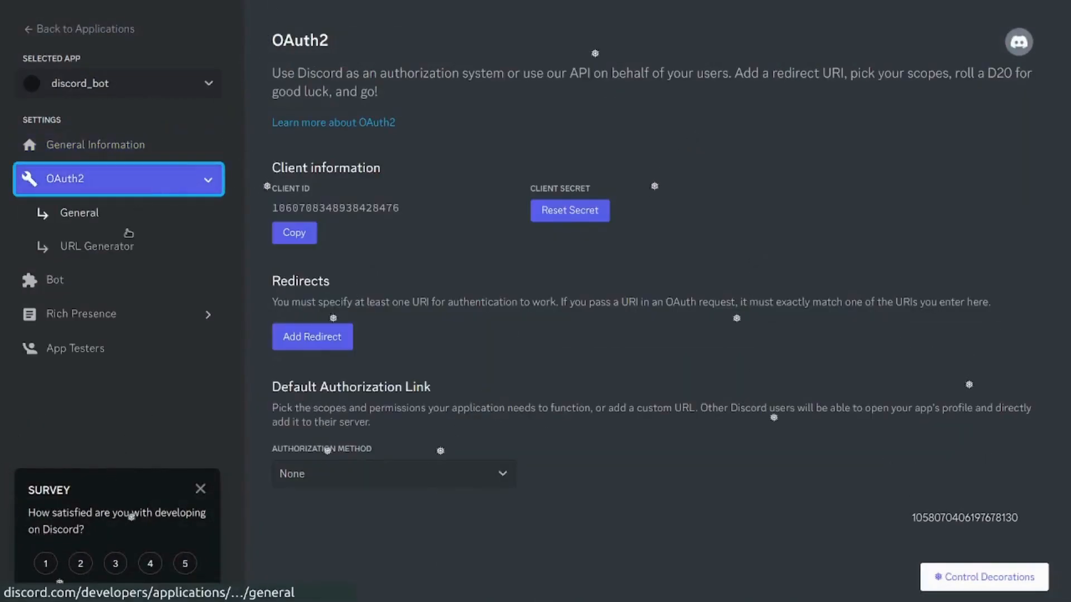
left_click(97, 247)
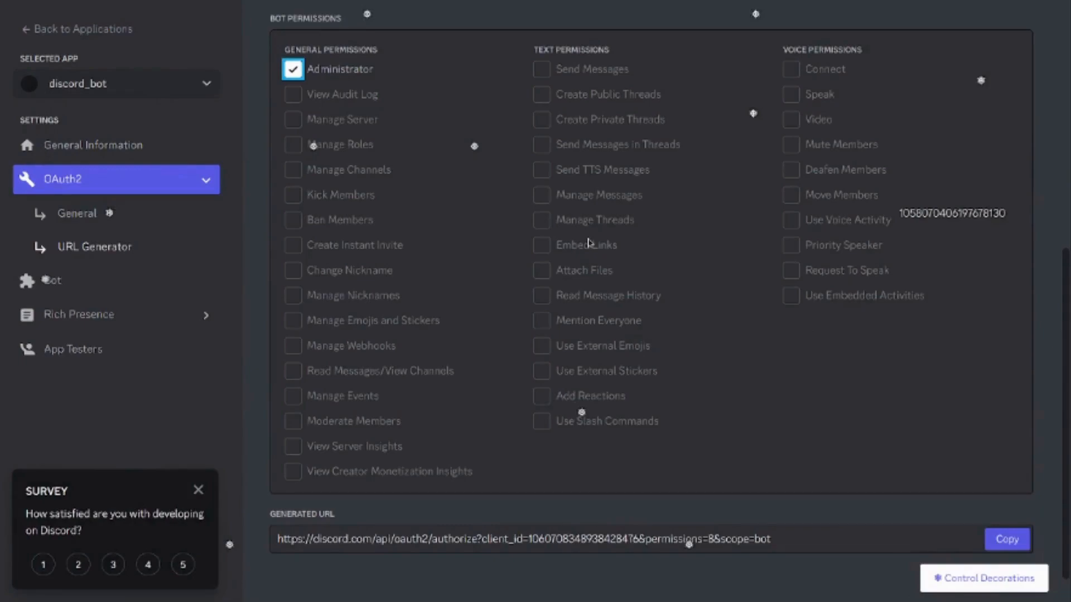
left_click(1006, 539)
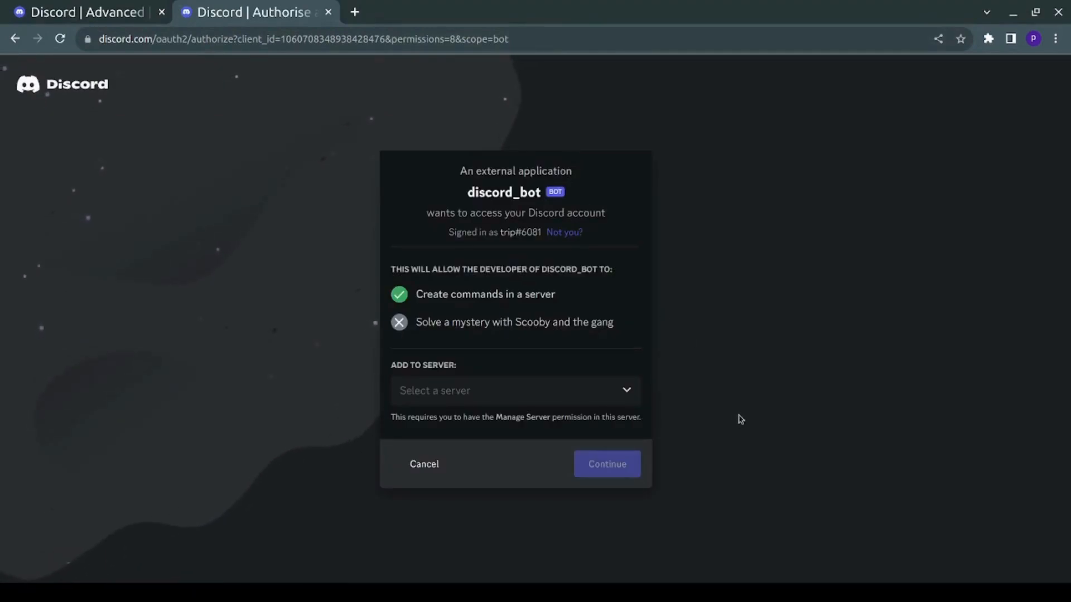
- Authorise discord_bot on the Cardano_Holders server and pass the captcha
left_click(515, 390)
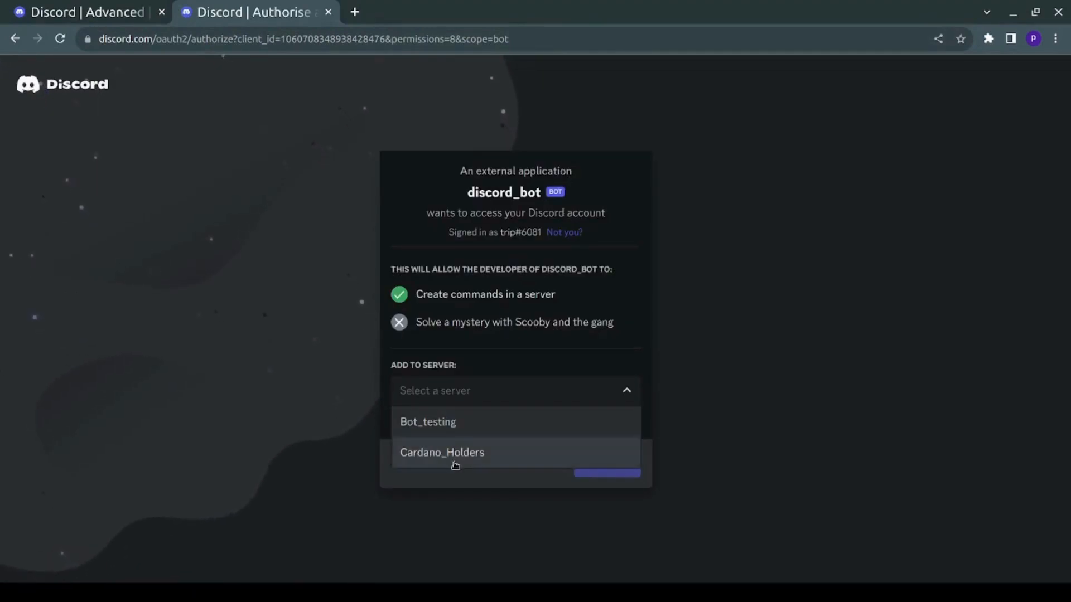
left_click(442, 452)
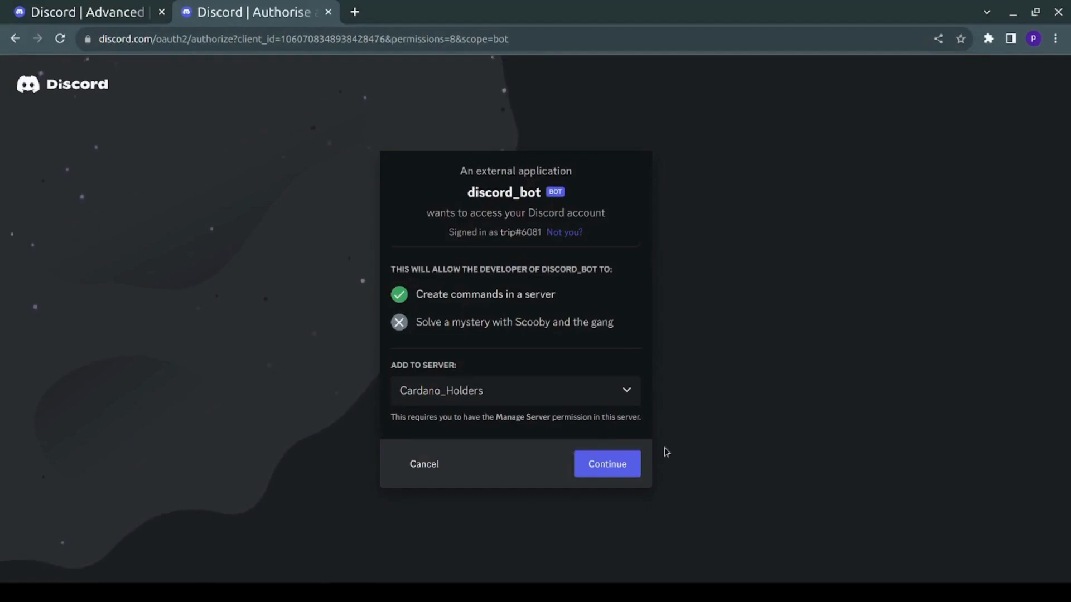
left_click(605, 464)
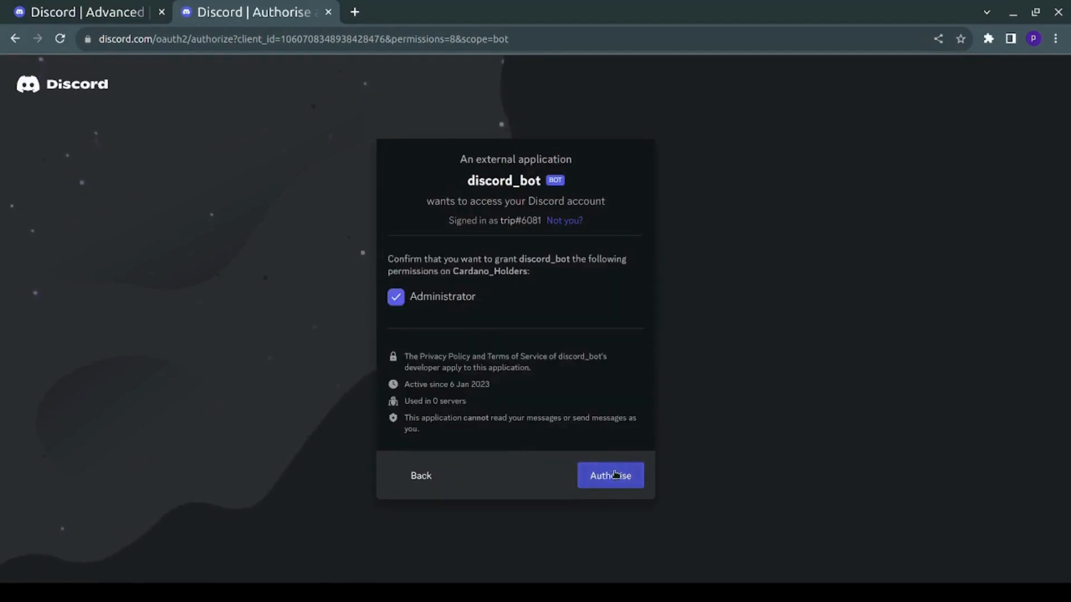
left_click(609, 476)
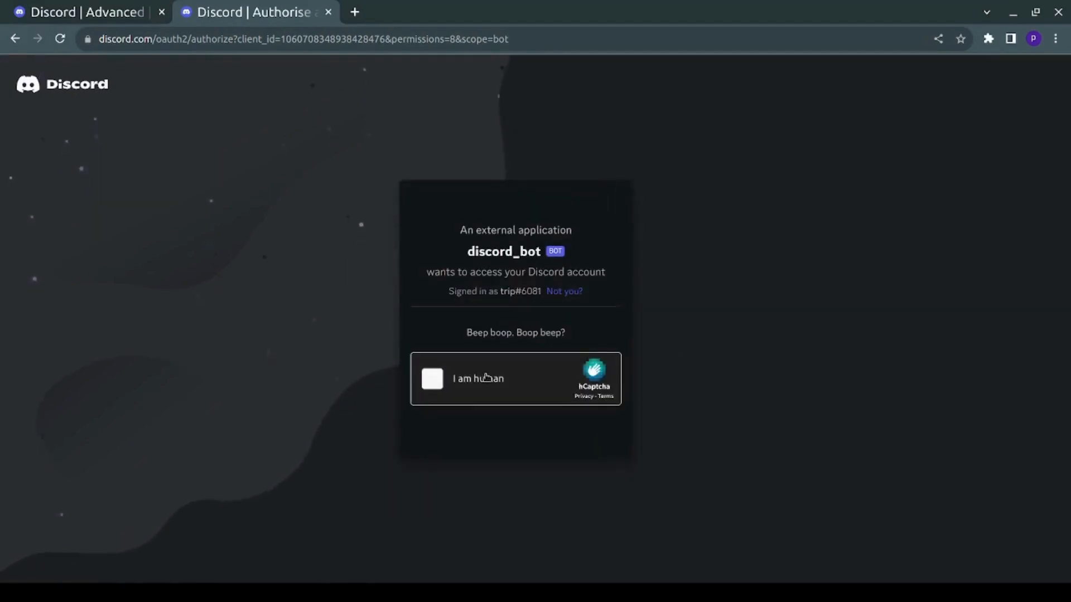
left_click(431, 378)
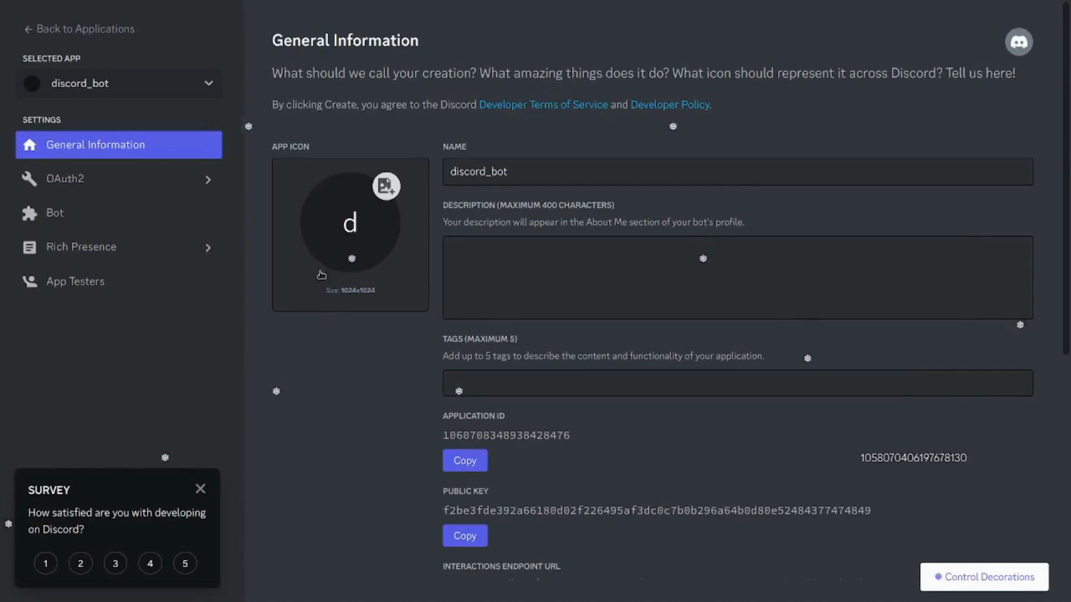
- Reset the bot's token from the Bot settings page and confirm
left_click(54, 212)
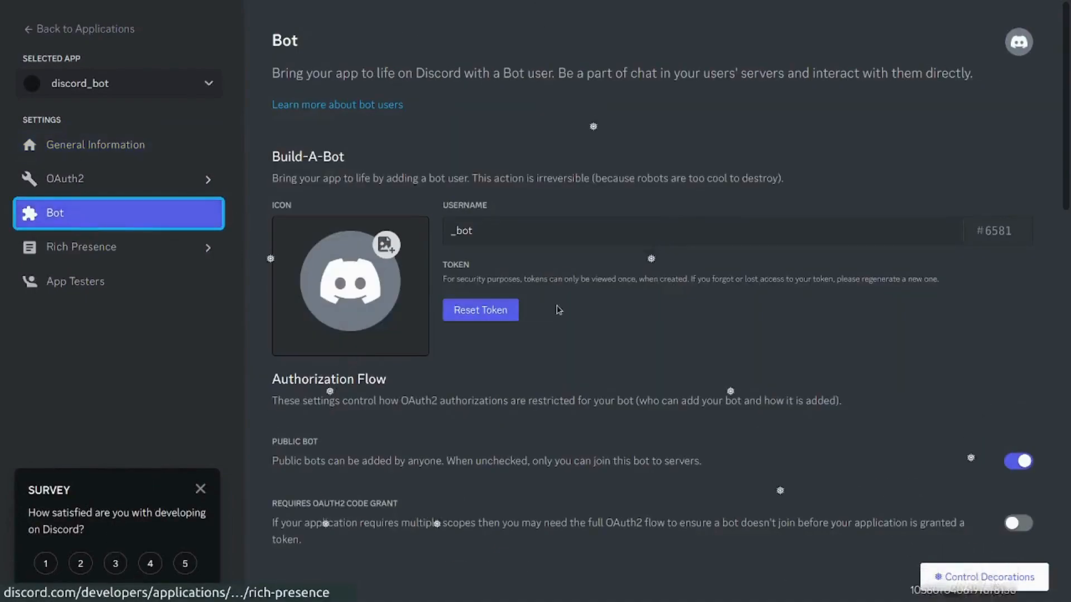
left_click(480, 309)
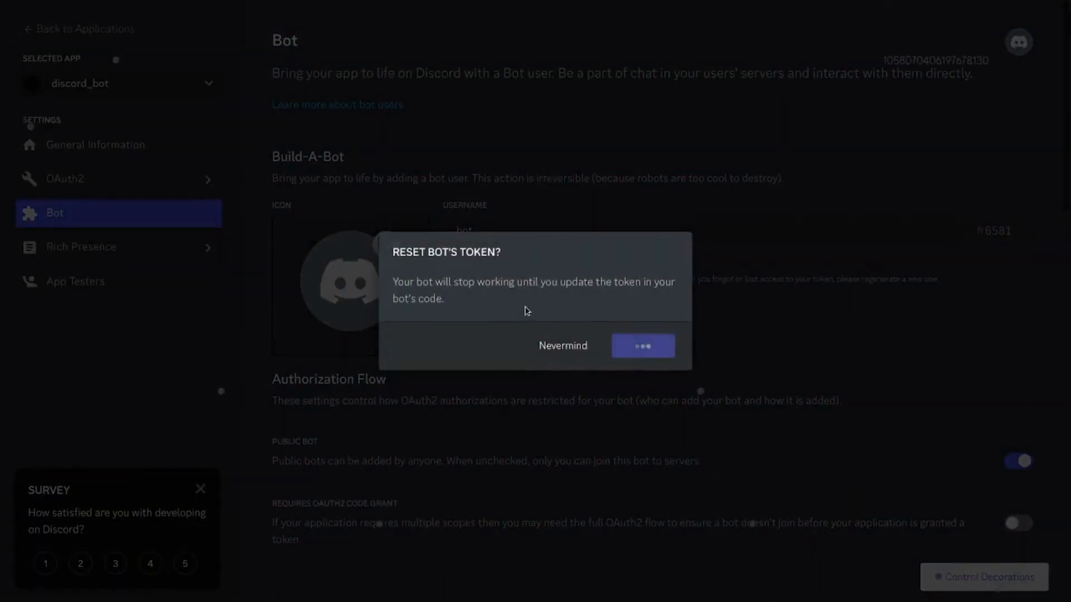
left_click(643, 346)
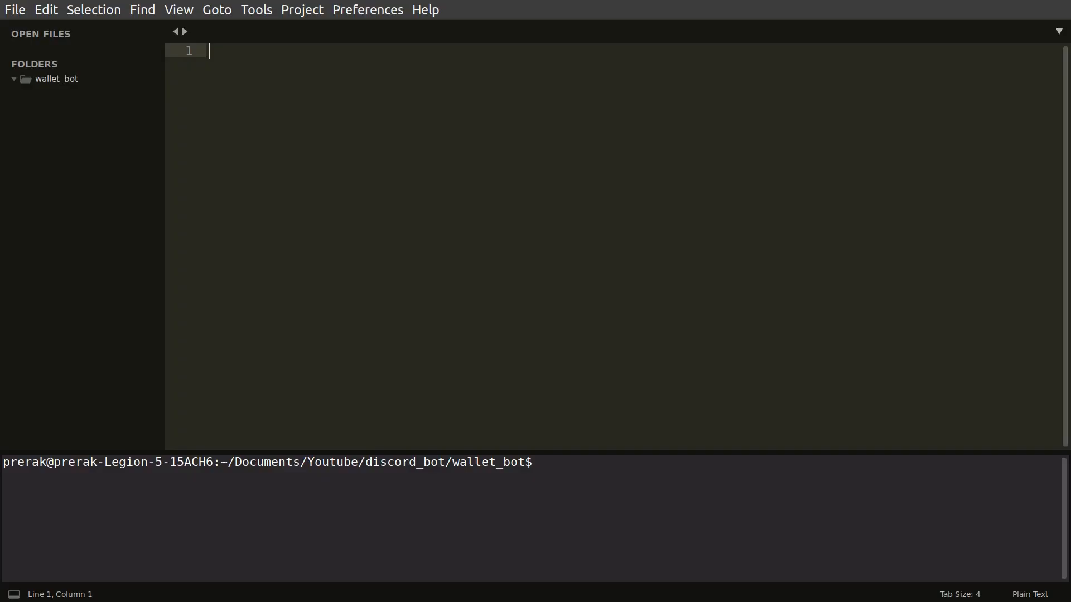
- Create index.js and .config.json, install discord.js and write the client login script
type("touch index.js .config.json")
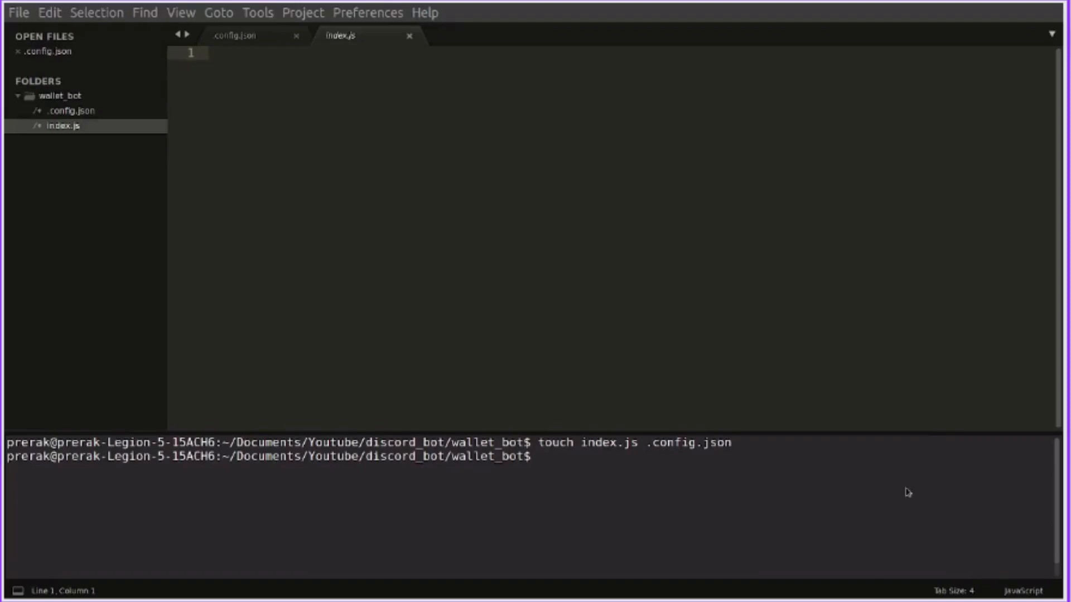
left_click(236, 35)
type("n")
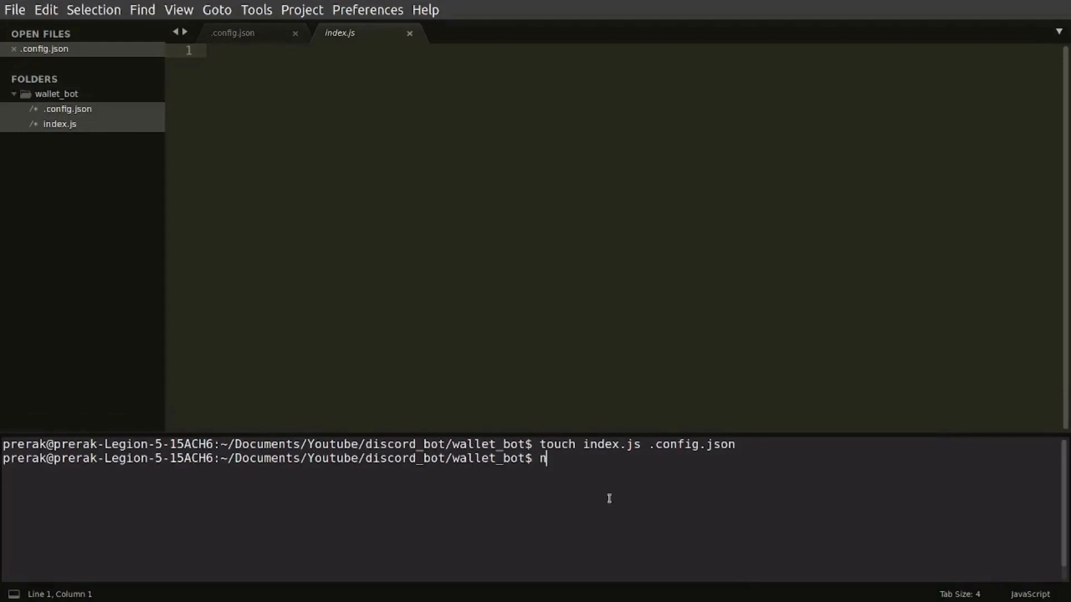
type("pm i disc")
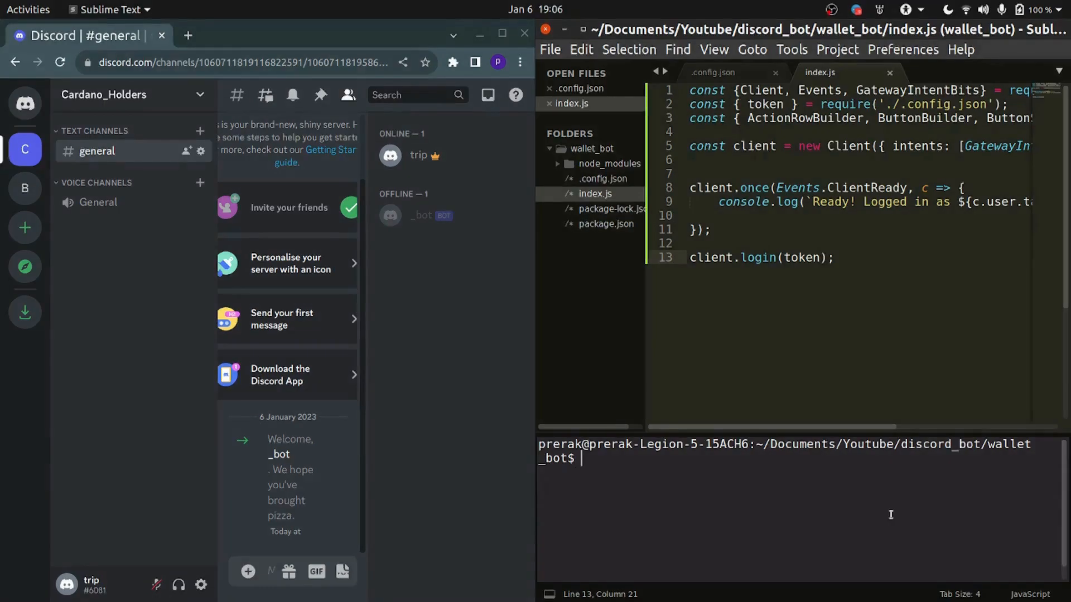
- Run the bot with node . so _bot comes online in Cardano_Holders
type("node")
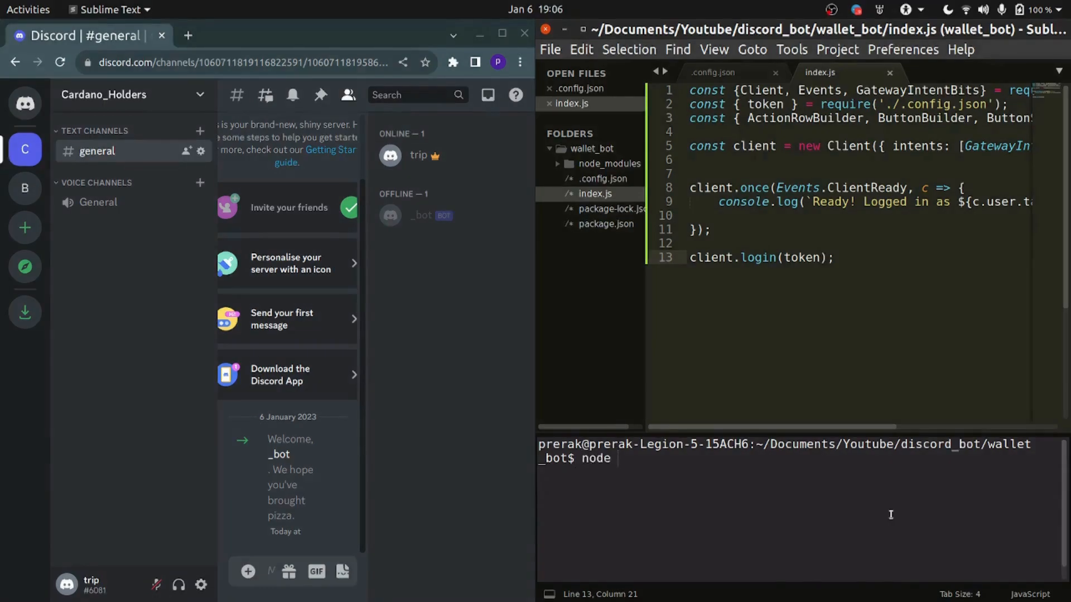
type(".")
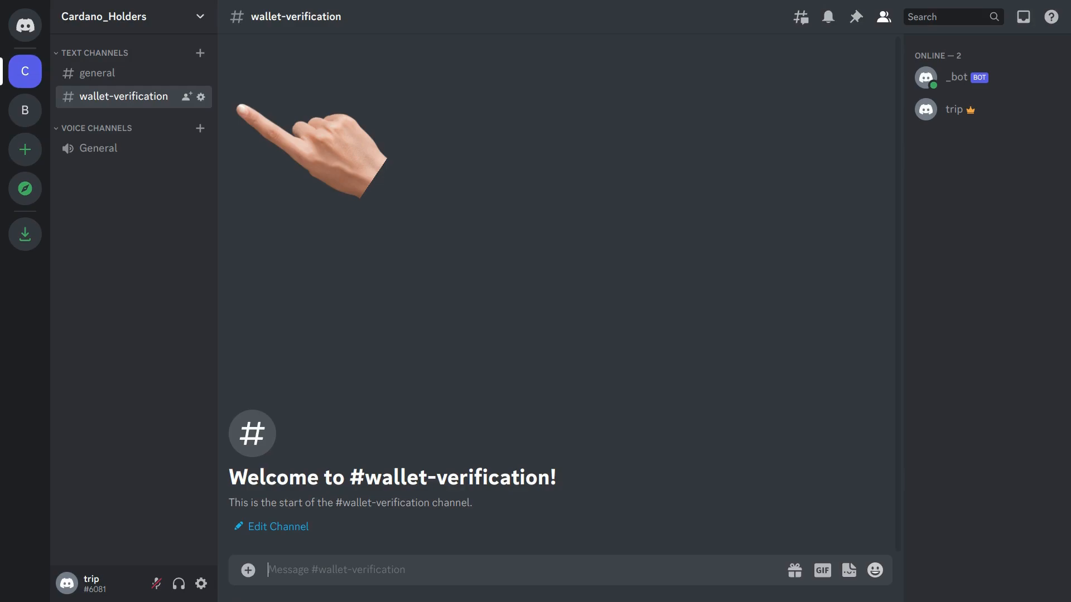
left_click(201, 96)
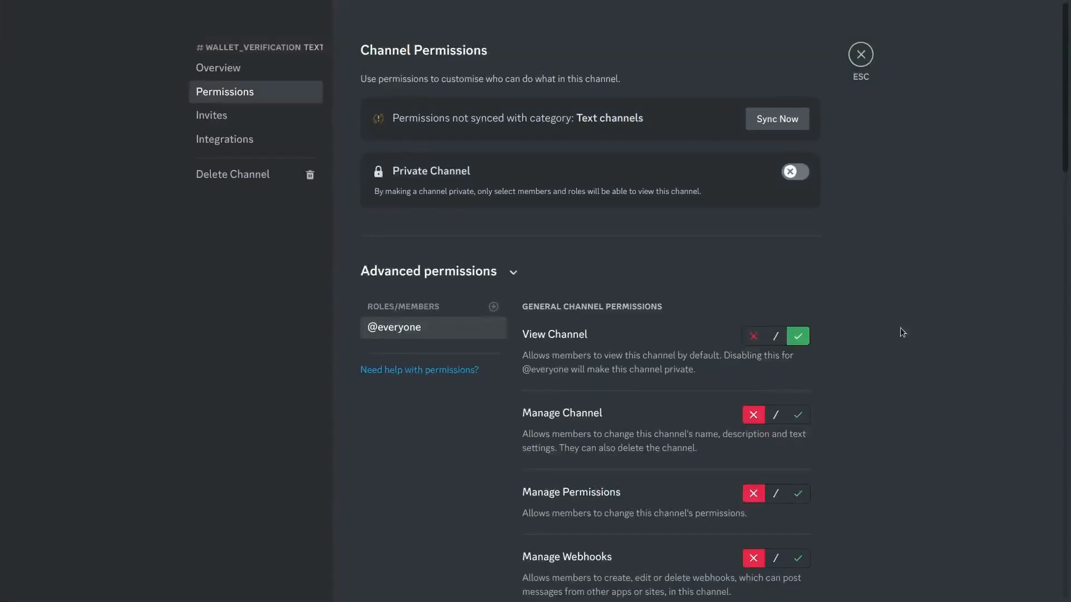
scroll("down", 3)
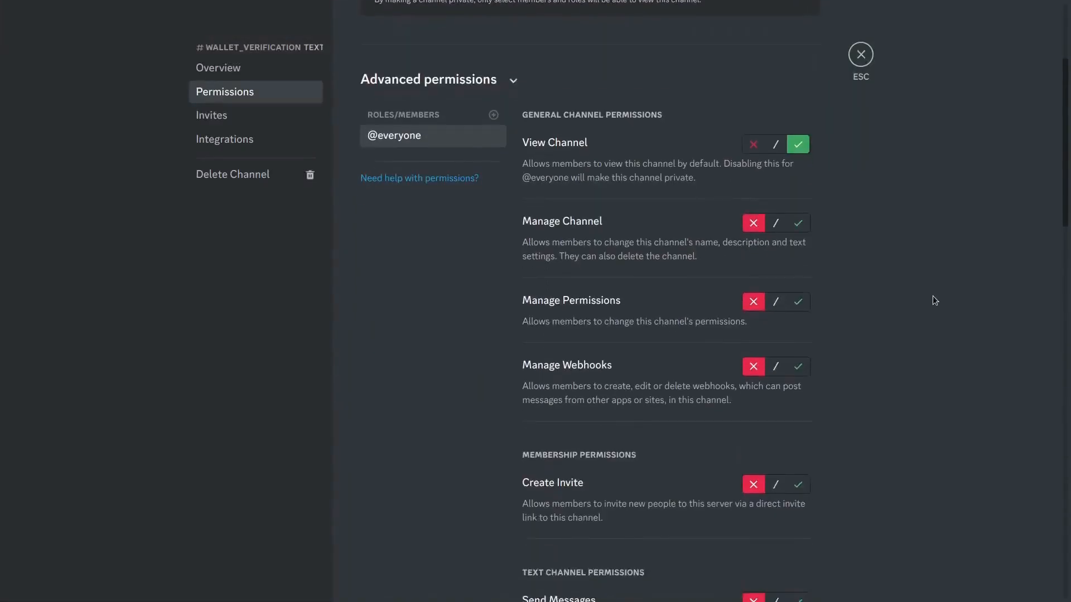
scroll("down", 3)
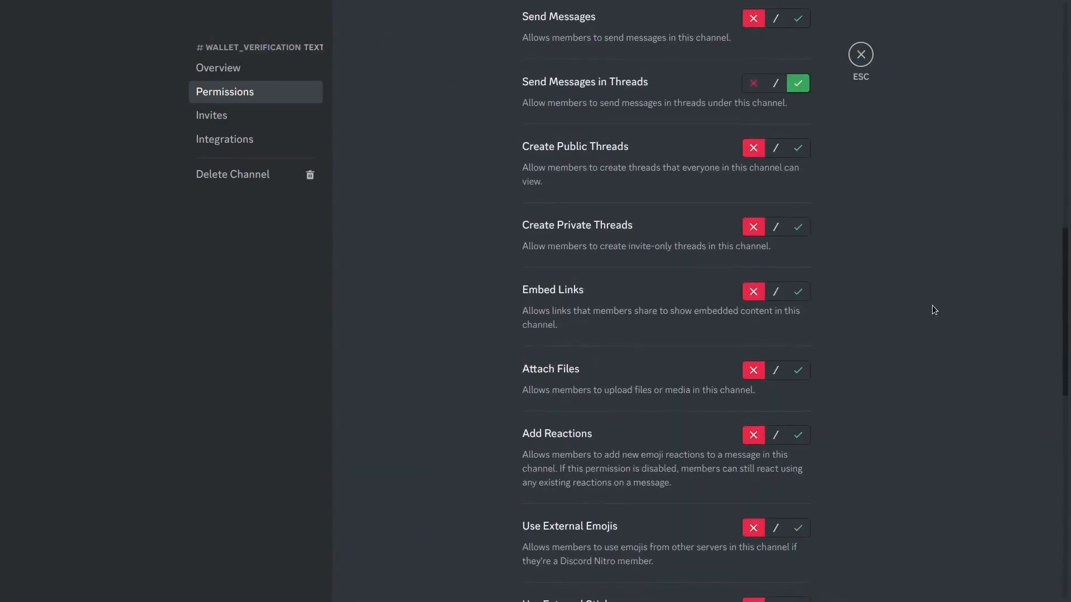
scroll("down", 3)
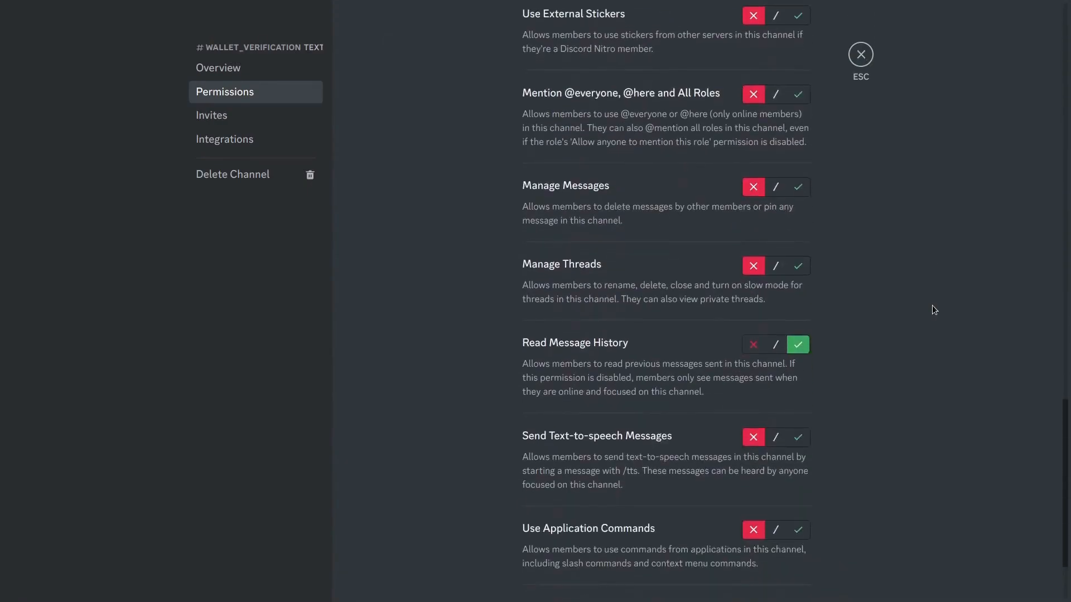
scroll("down", 3)
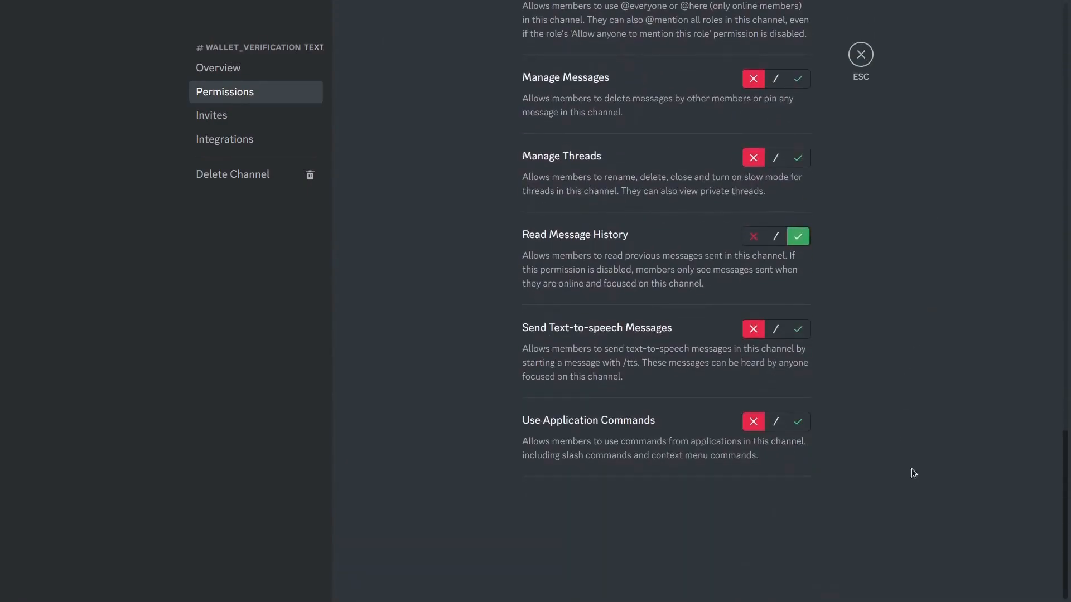
left_click(860, 54)
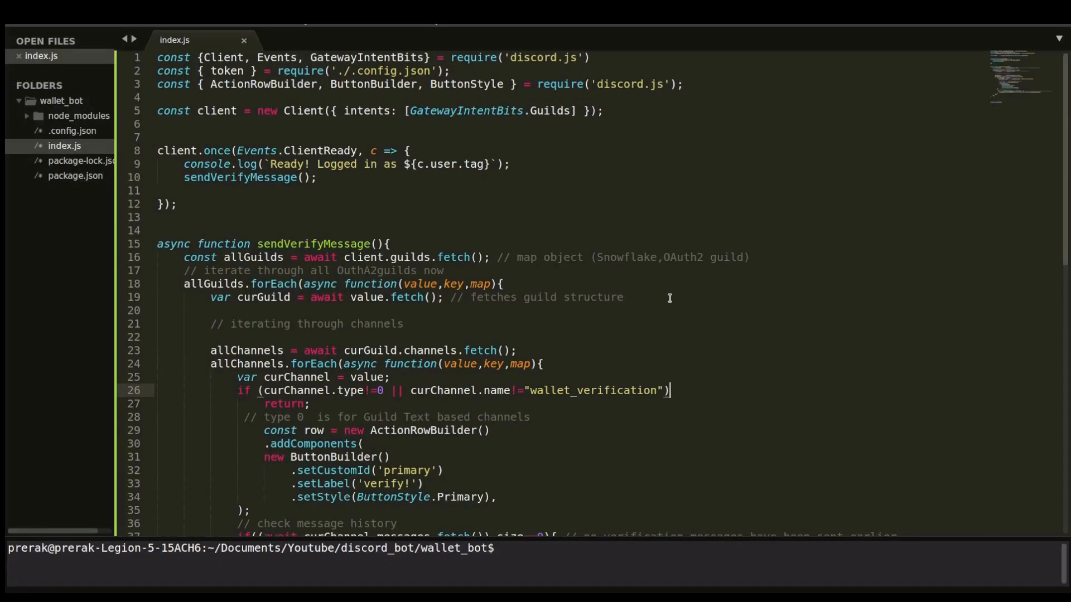
- Write the async sendVerifyMessage function that posts a verify! button in each wallet_verification channel
scroll("down", 3)
type("node")
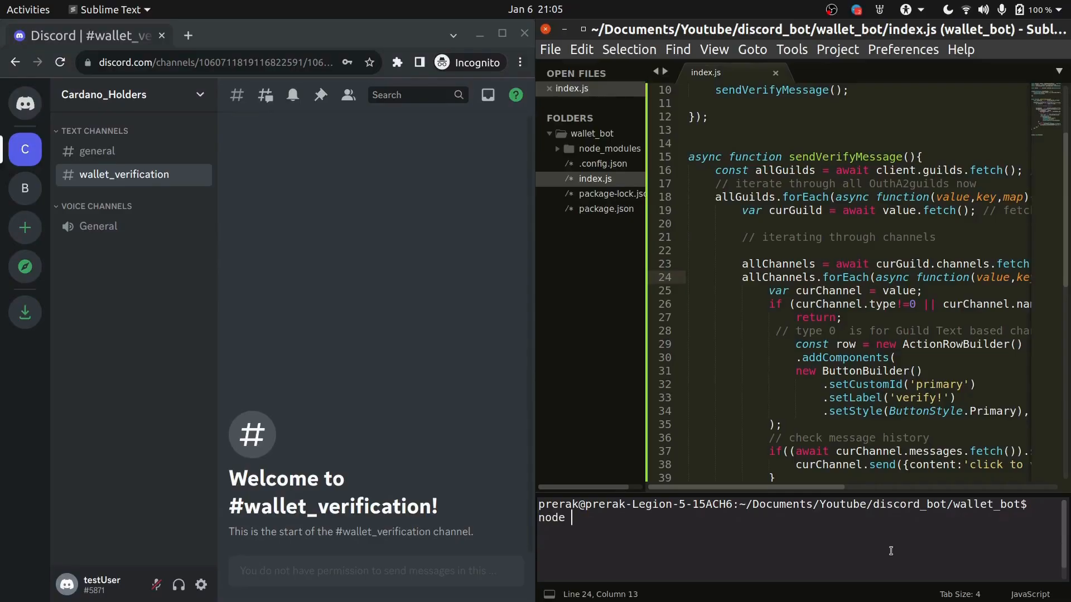
- Add the verificationQueue, nedb DataStore and EventHandling/button.js require lines to index.js
type("./EventHandling/button.js')")
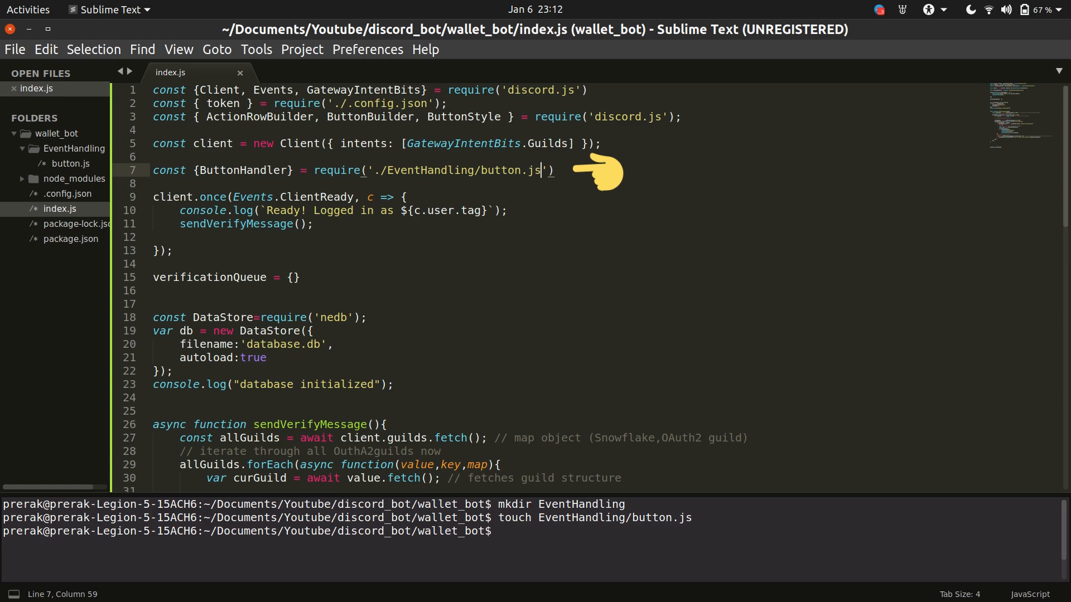
- Call ButtonHandler(client, verificationQueue, db) and require Events, ModalBuilder, ActionRowBuilder, TextInputBuilder, TextInputStyle from discord.js
type("ButtonHandler(client,verificationQueue,db); // handles request to verify")
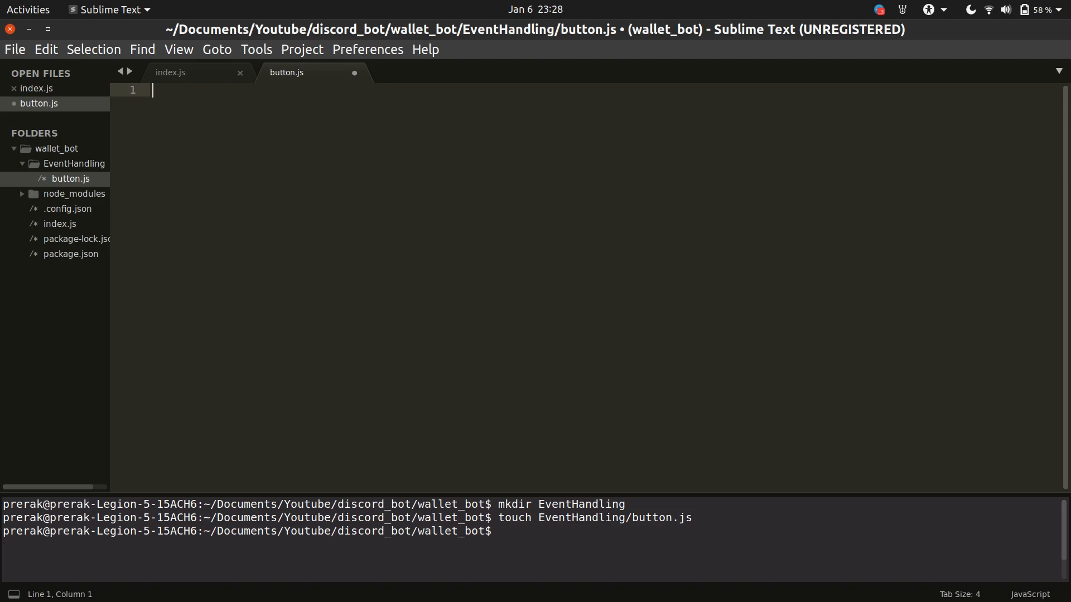
type("const {Events,ModalBuilder,ActionRowBuilder,TextInputBuilder,TextInputStyle} = require('discord.js');")
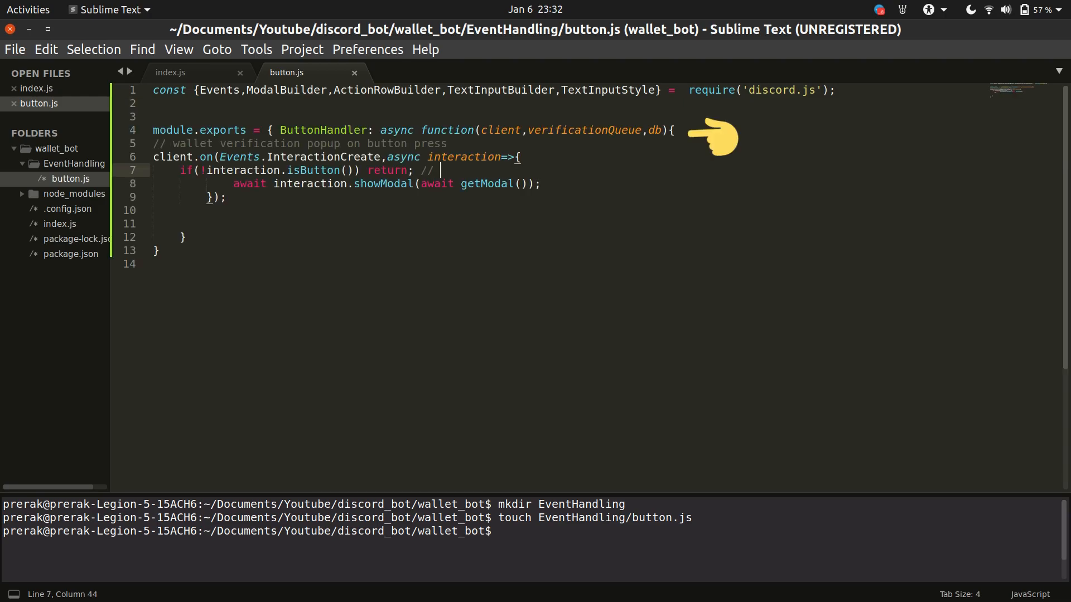
mouse_move(570, 157)
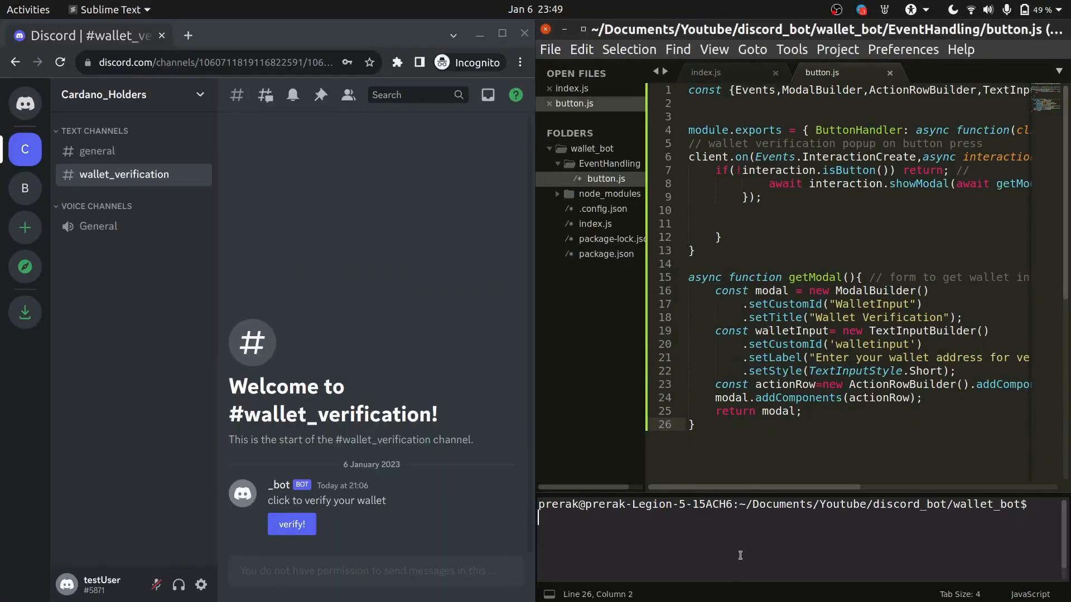
- Start the bot with node . and press verify! in #wallet_verification to show the Wallet Verification form
type("node .")
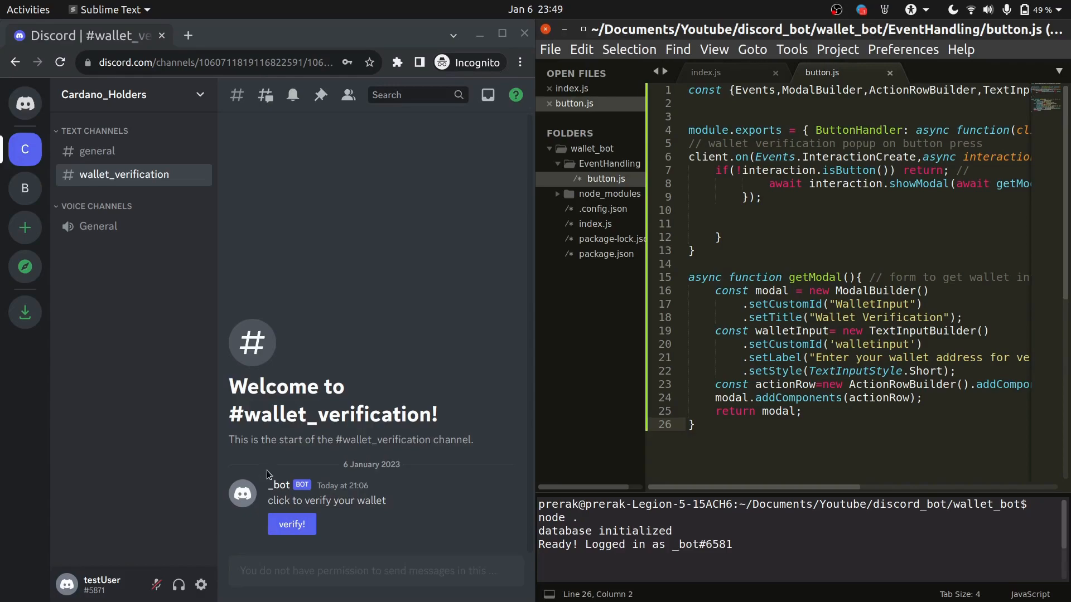
left_click(292, 524)
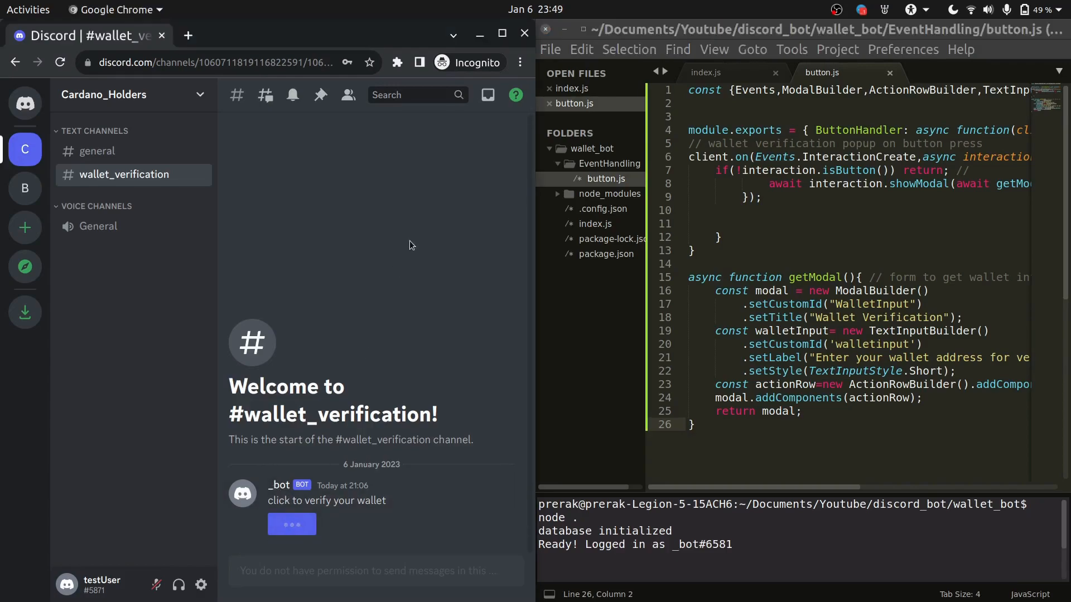
left_click(291, 524)
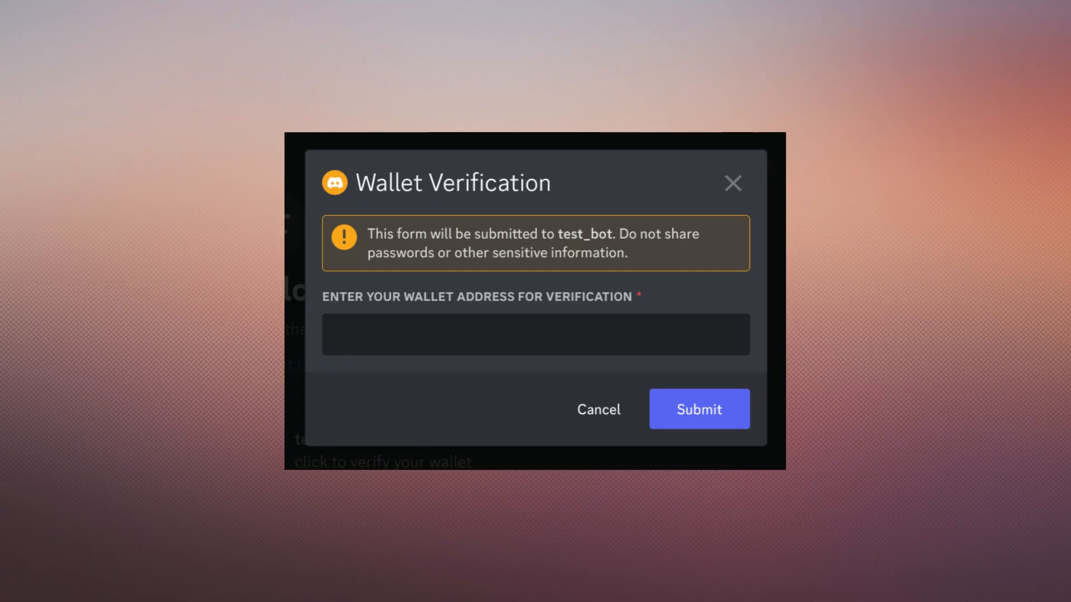